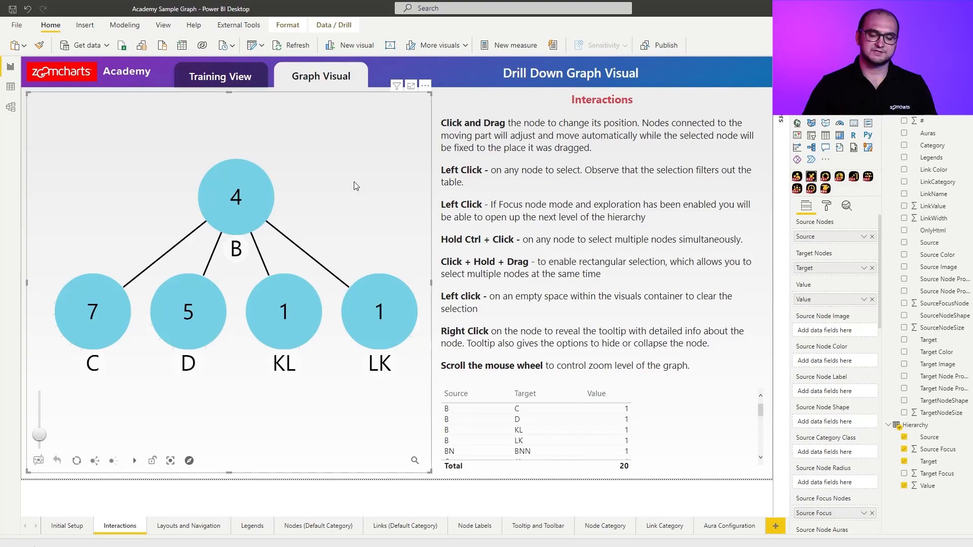
- Select node B to filter the table, then clear the selection to restore all rows
left_click(235, 196)
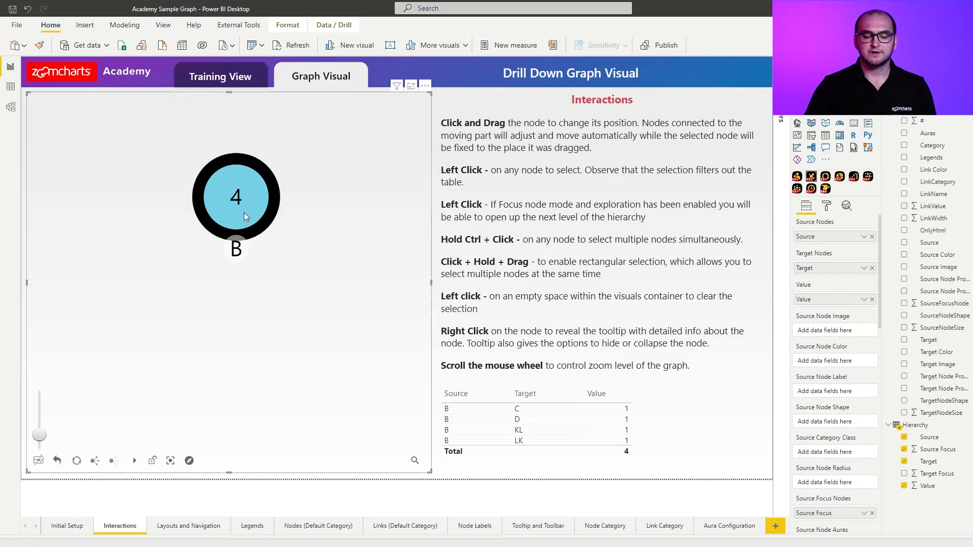
left_click(236, 198)
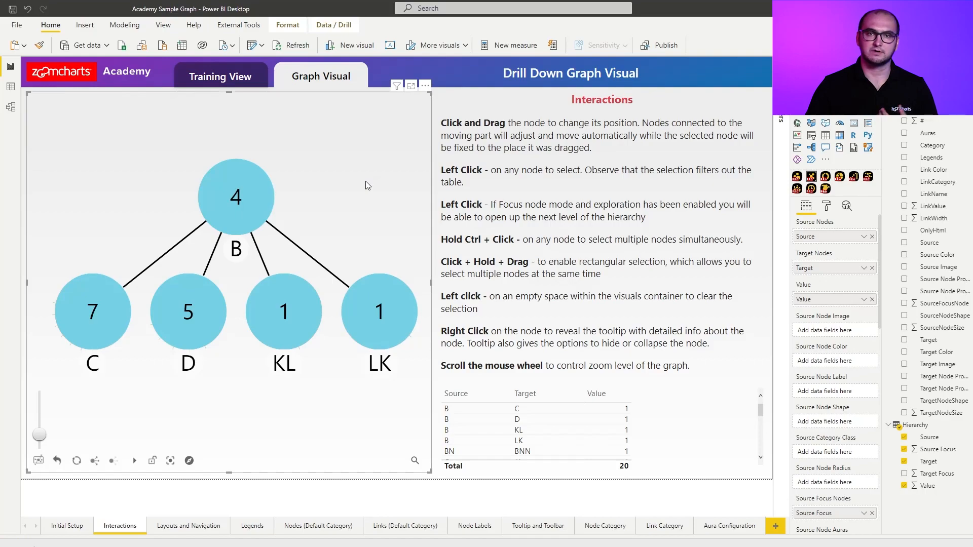
- Expand KL to reveal KLL and LK to reveal LKK
left_click(379, 312)
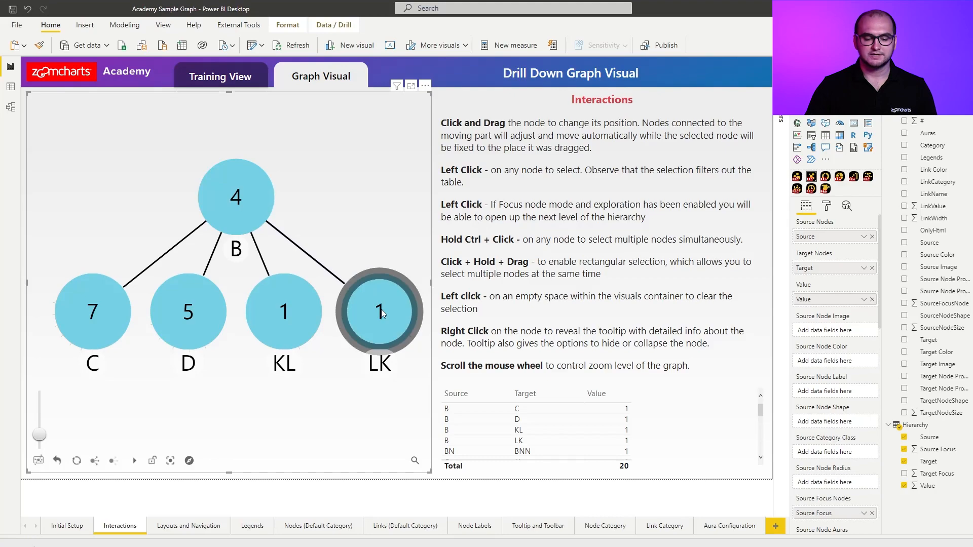
left_click(378, 311)
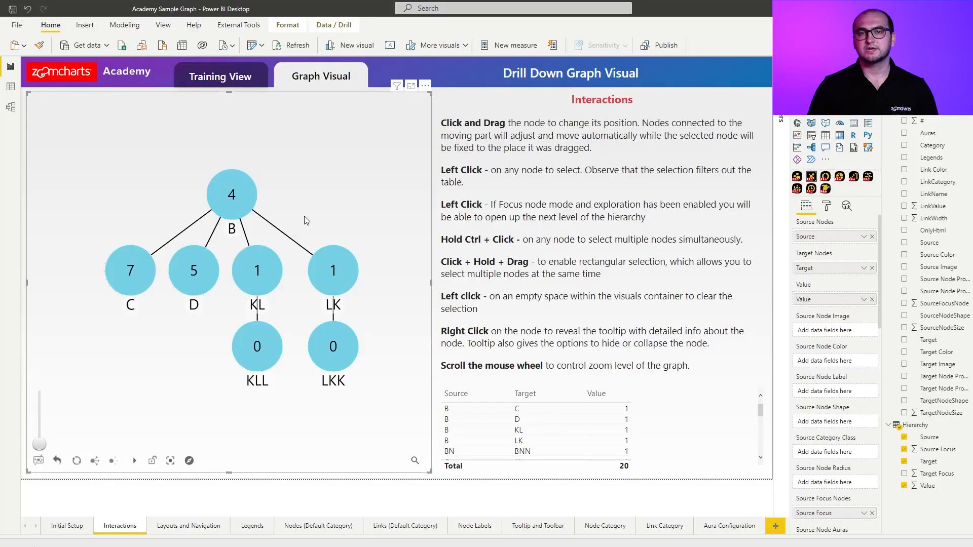
- Expand node D to reveal its children G, J, M, P and V
left_click(193, 270)
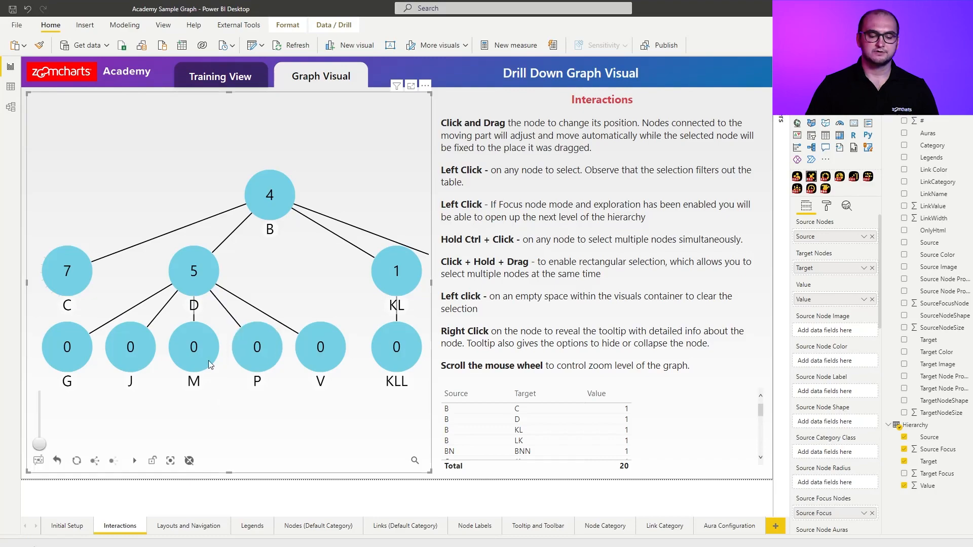
- Select node C, then node D so the table shows only D's links to G, J, M, P and V
left_click(67, 271)
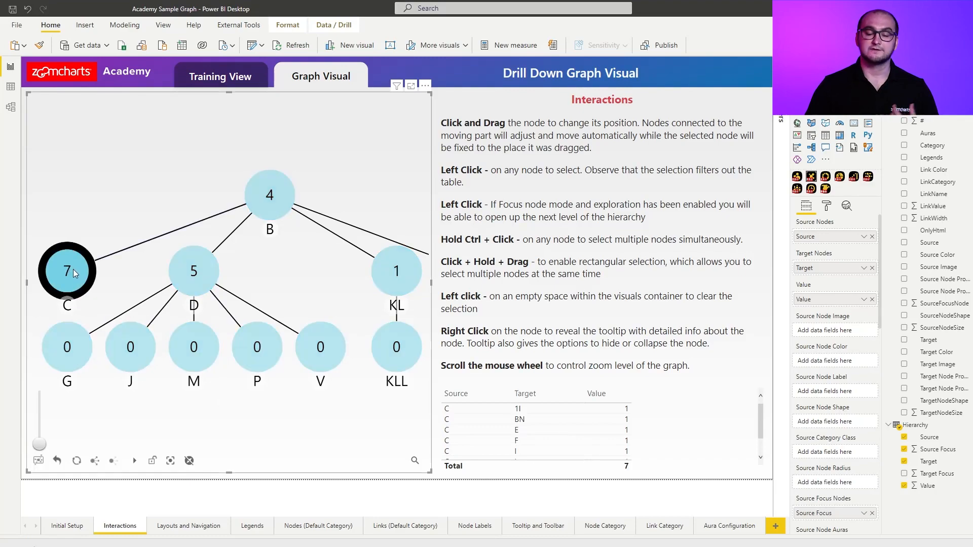
left_click(193, 272)
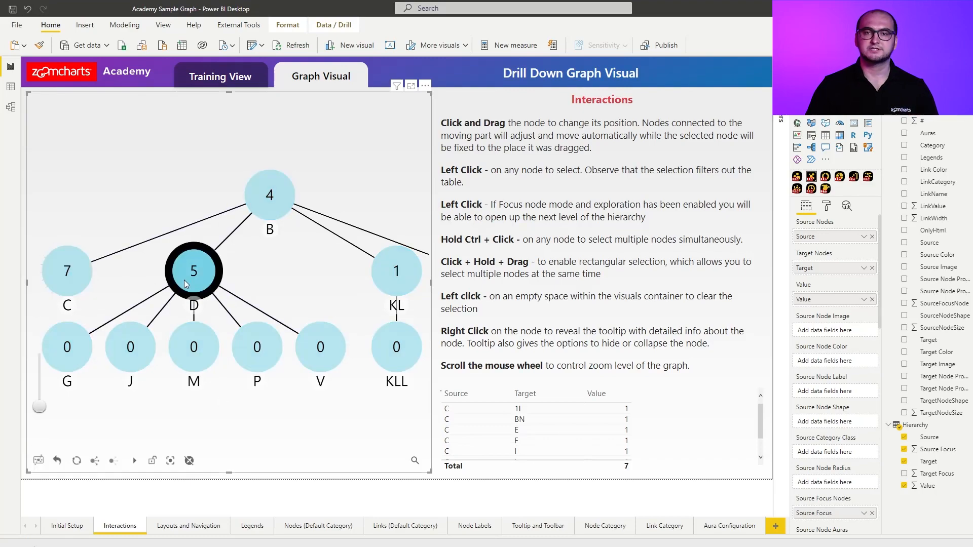
left_click(193, 269)
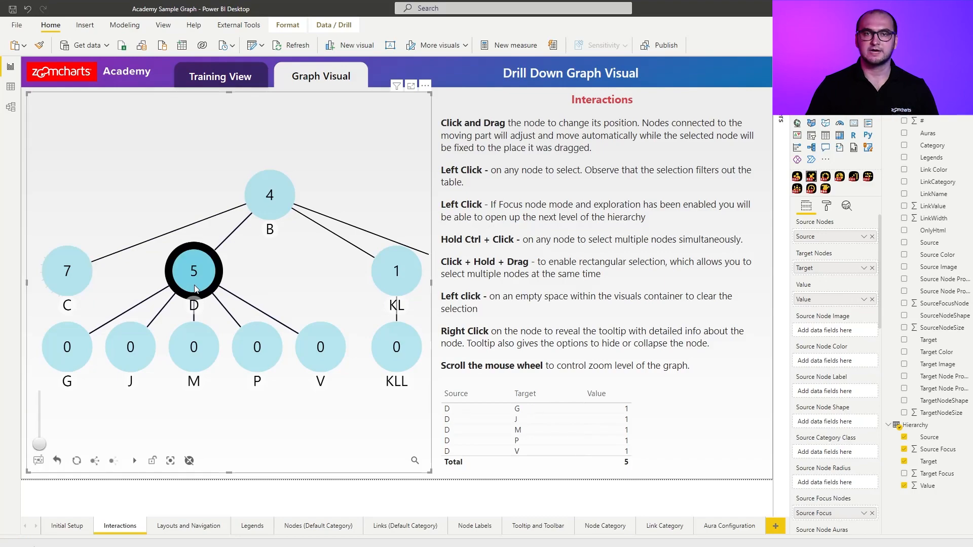